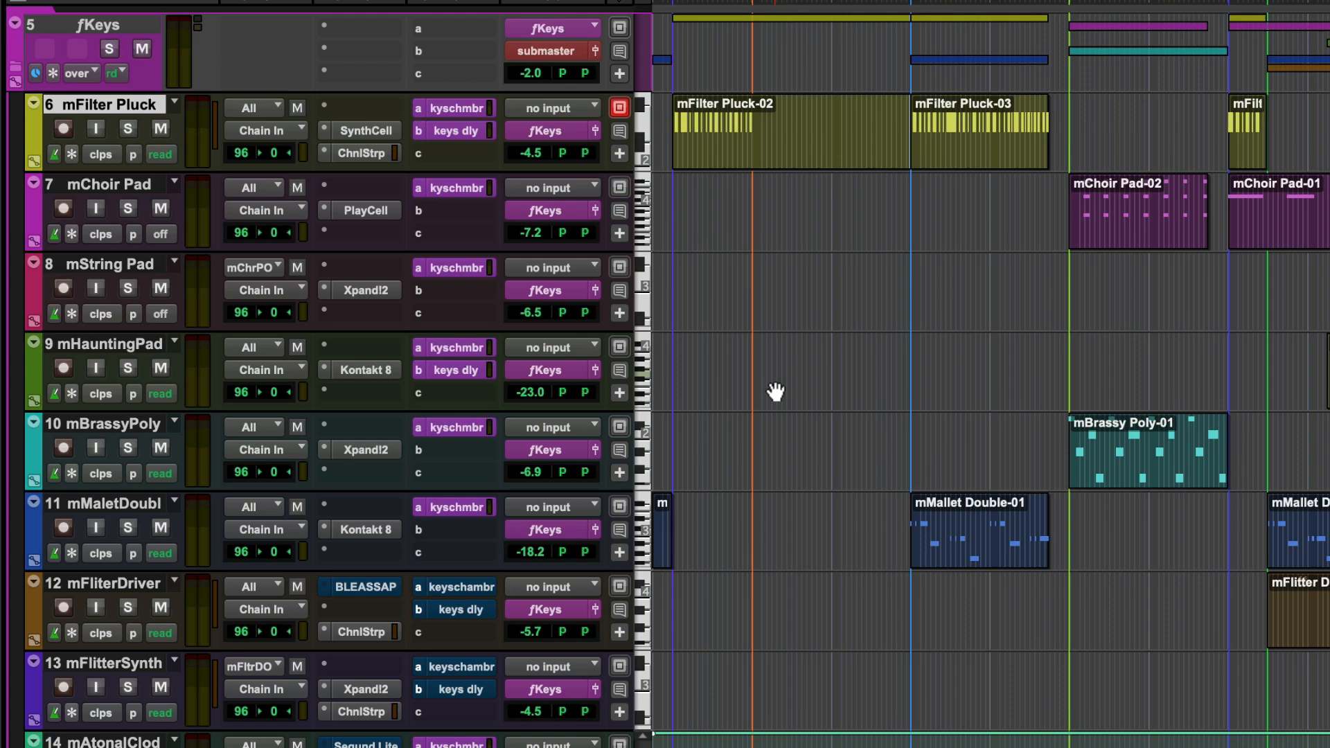
Step: Enable input monitoring on the choir/string pad instrument track so its button lights green
{"action": "scroll", "scroll_direction": "down", "scroll_amount": 3}
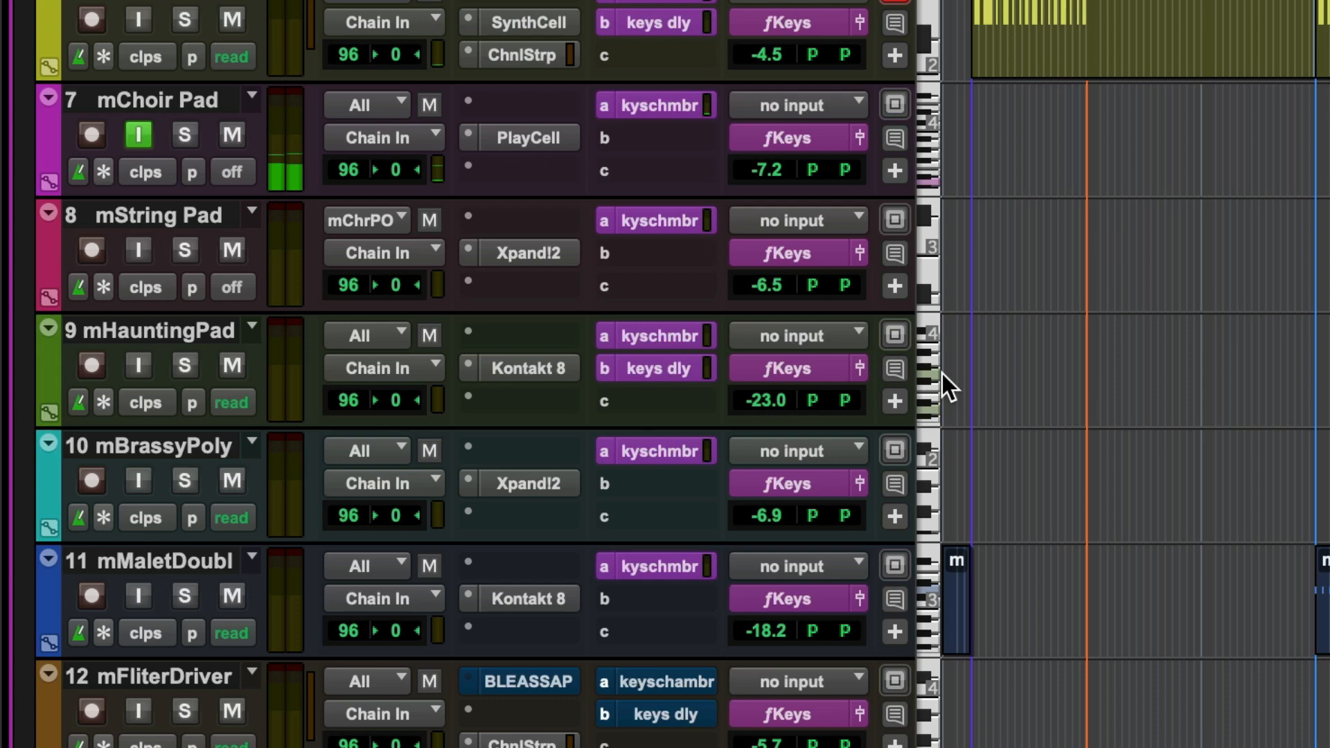
{"action": "mouse_move", "coordinate": [152, 251]}
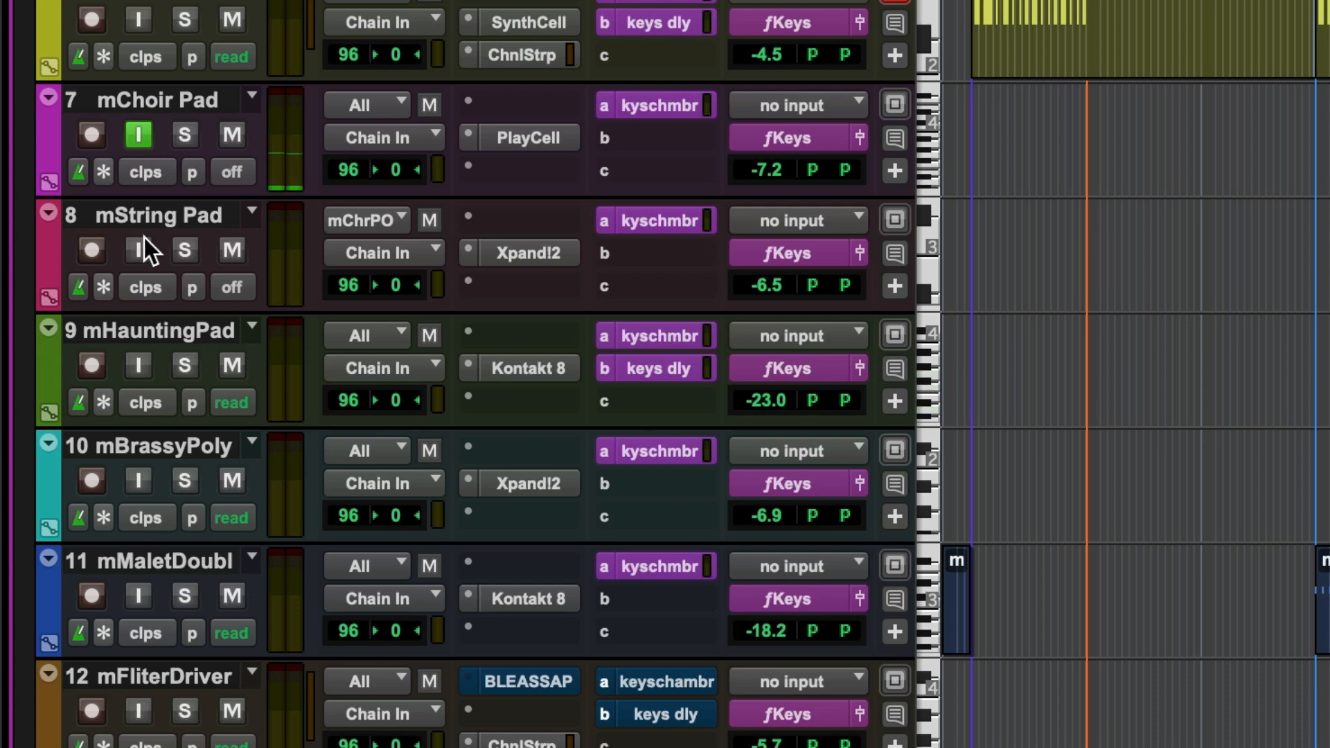
{"action": "left_click", "coordinate": [137, 249]}
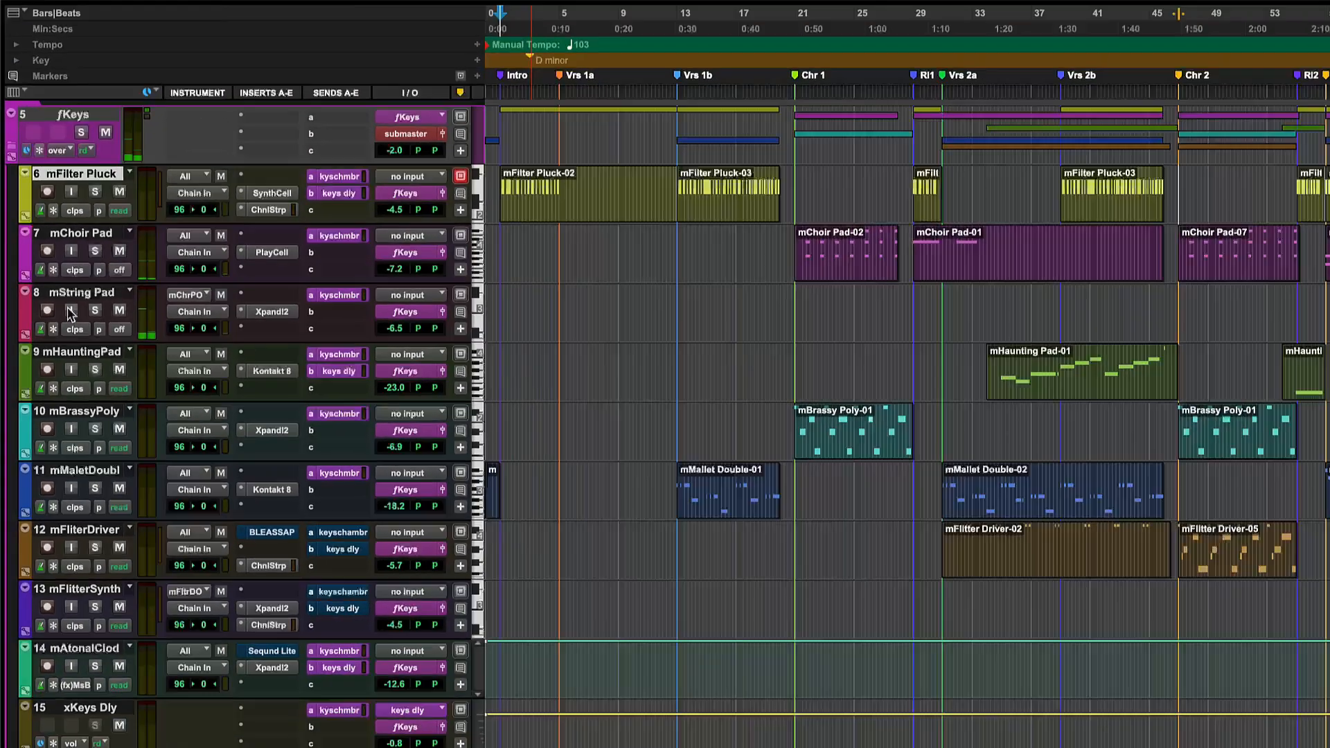
{"action": "left_click", "coordinate": [411, 8]}
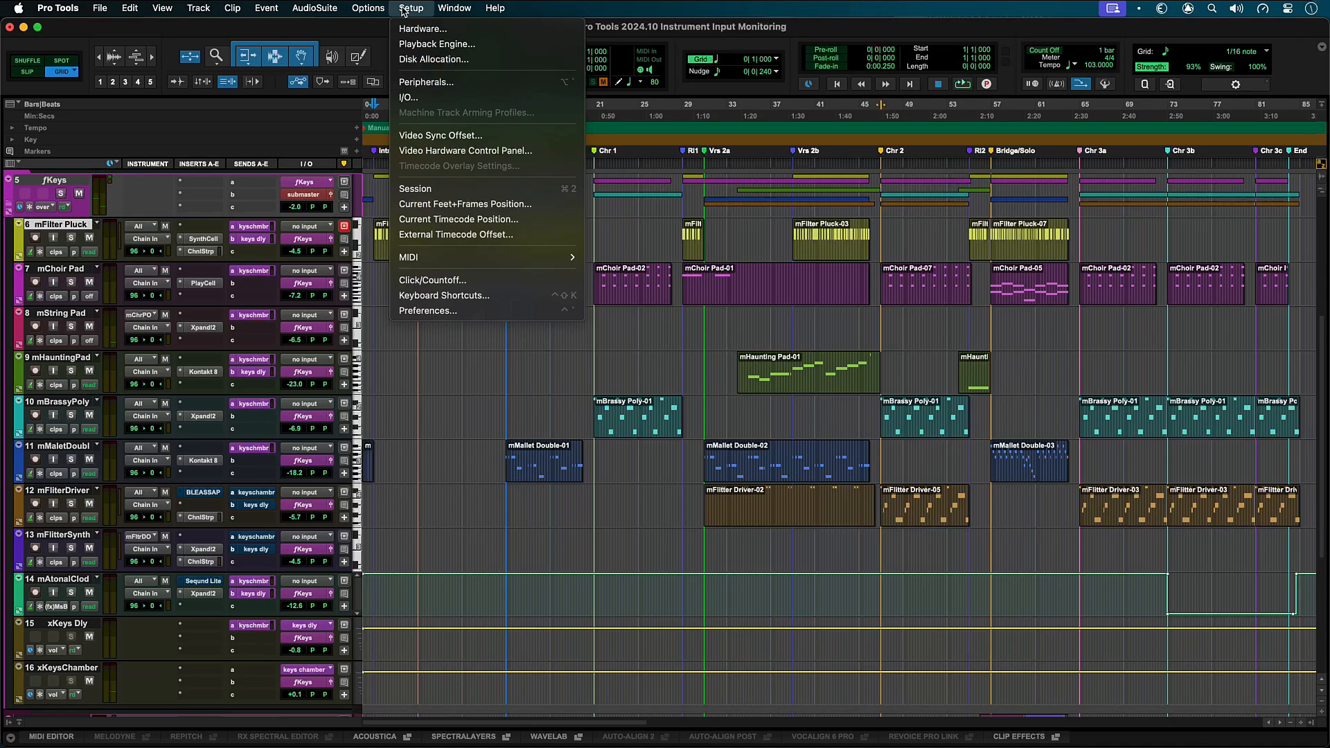
{"action": "left_click", "coordinate": [428, 310]}
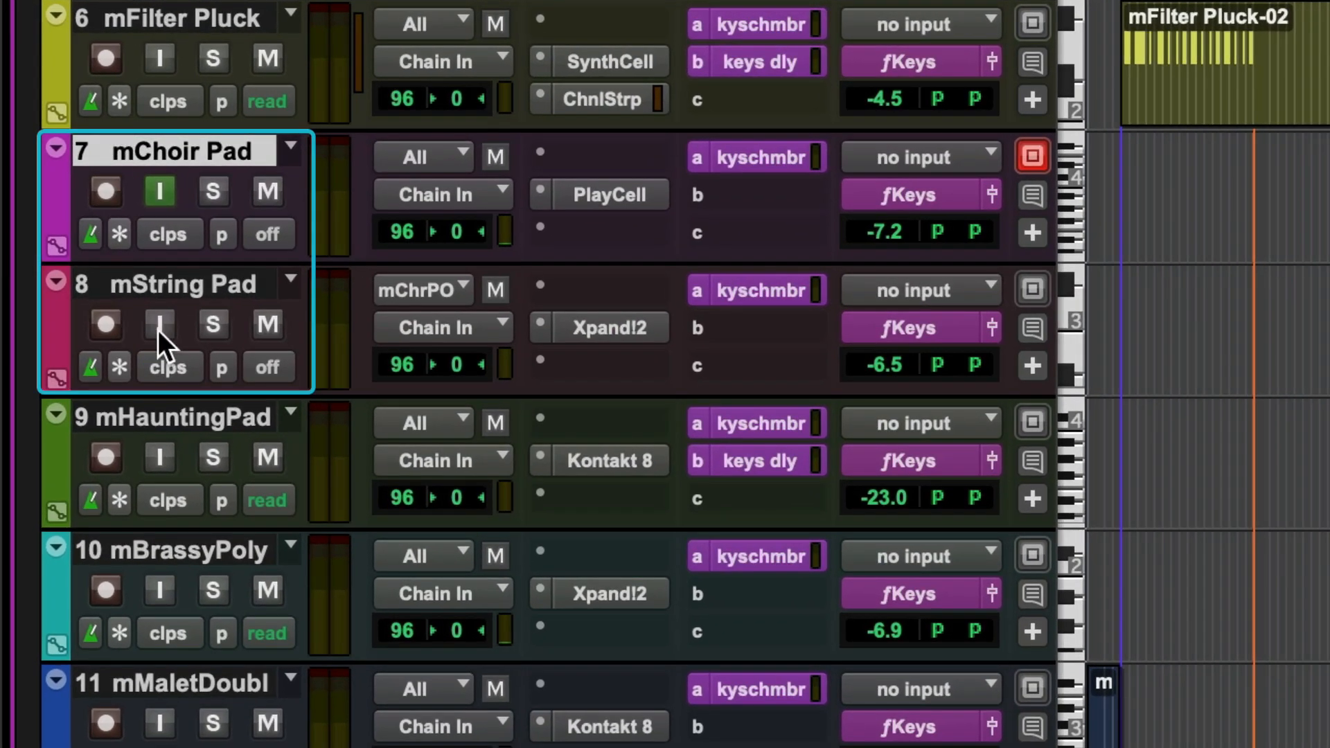
Step: Show the BLEASS Arpeggiator plug-in window from the mFlitter Driver track's insert
{"action": "left_click", "coordinate": [158, 324]}
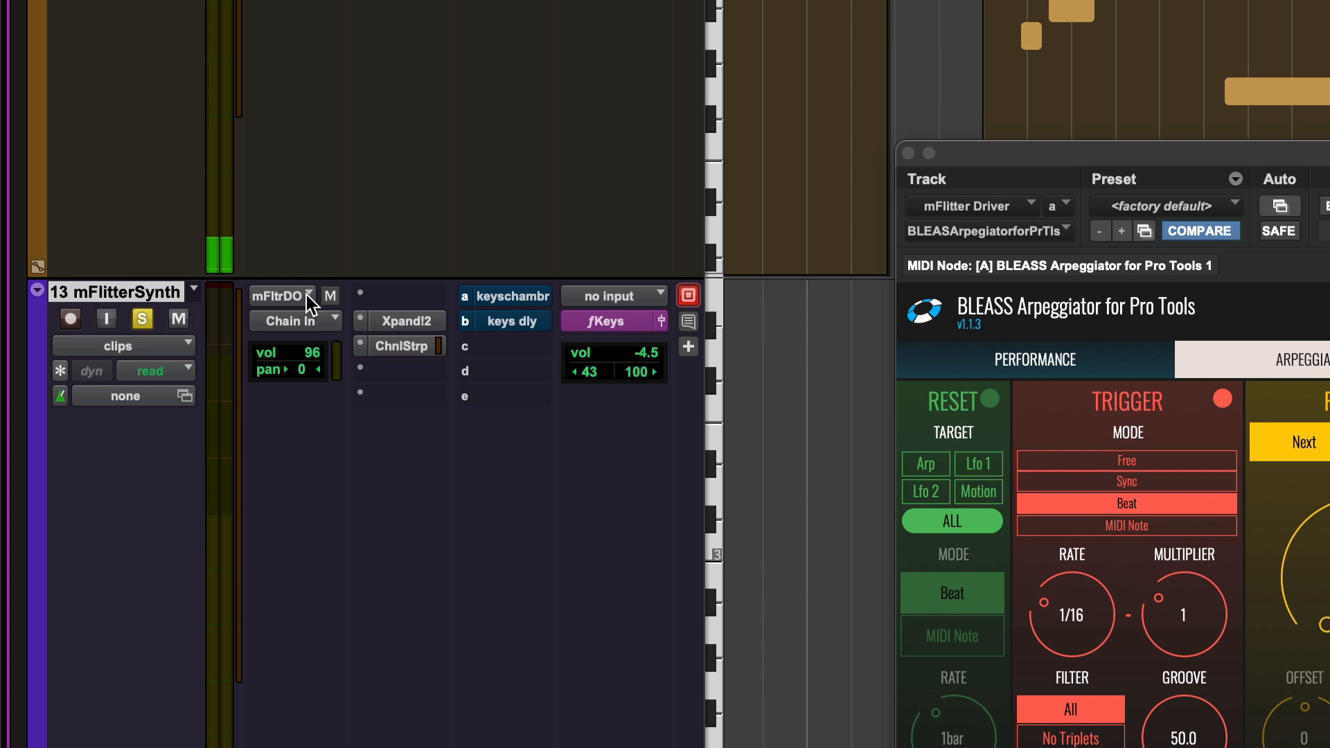
{"action": "left_click", "coordinate": [281, 296]}
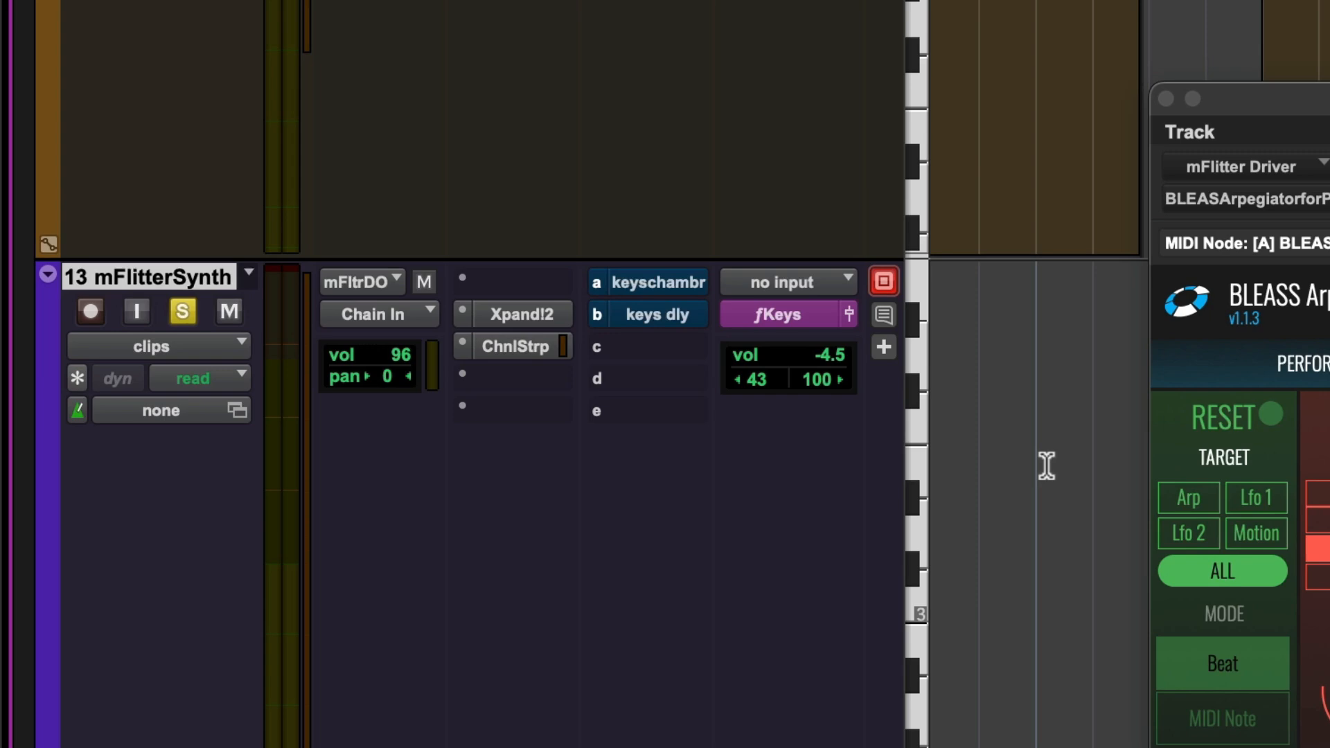
{"action": "left_click", "coordinate": [136, 310]}
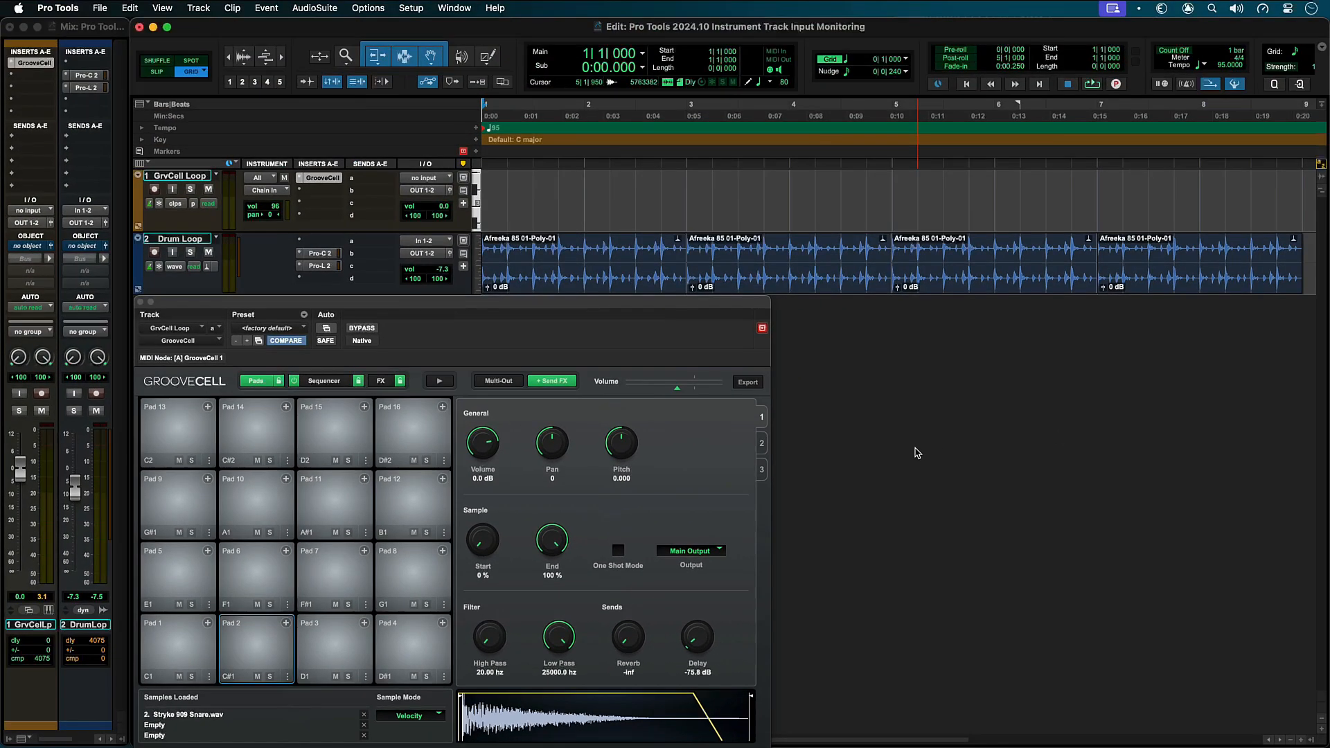
Step: Switch to the Instrument Track Input Monitoring session with the GrvCell Loop and Drum Loop tracks
{"action": "left_click", "coordinate": [1090, 84]}
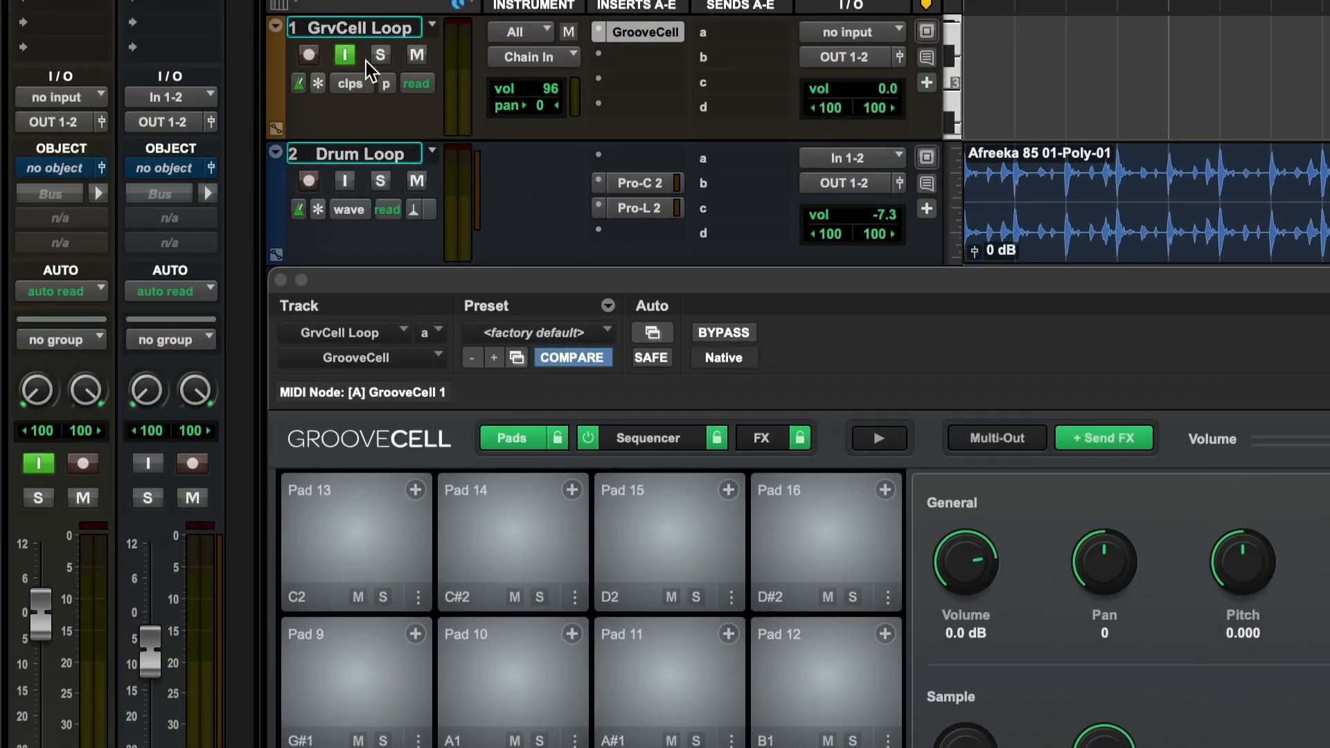
Step: Show the GrvCell Loop track's context menu listing MIDI Delay Compensation and track preset options
{"action": "right_click", "coordinate": [352, 27]}
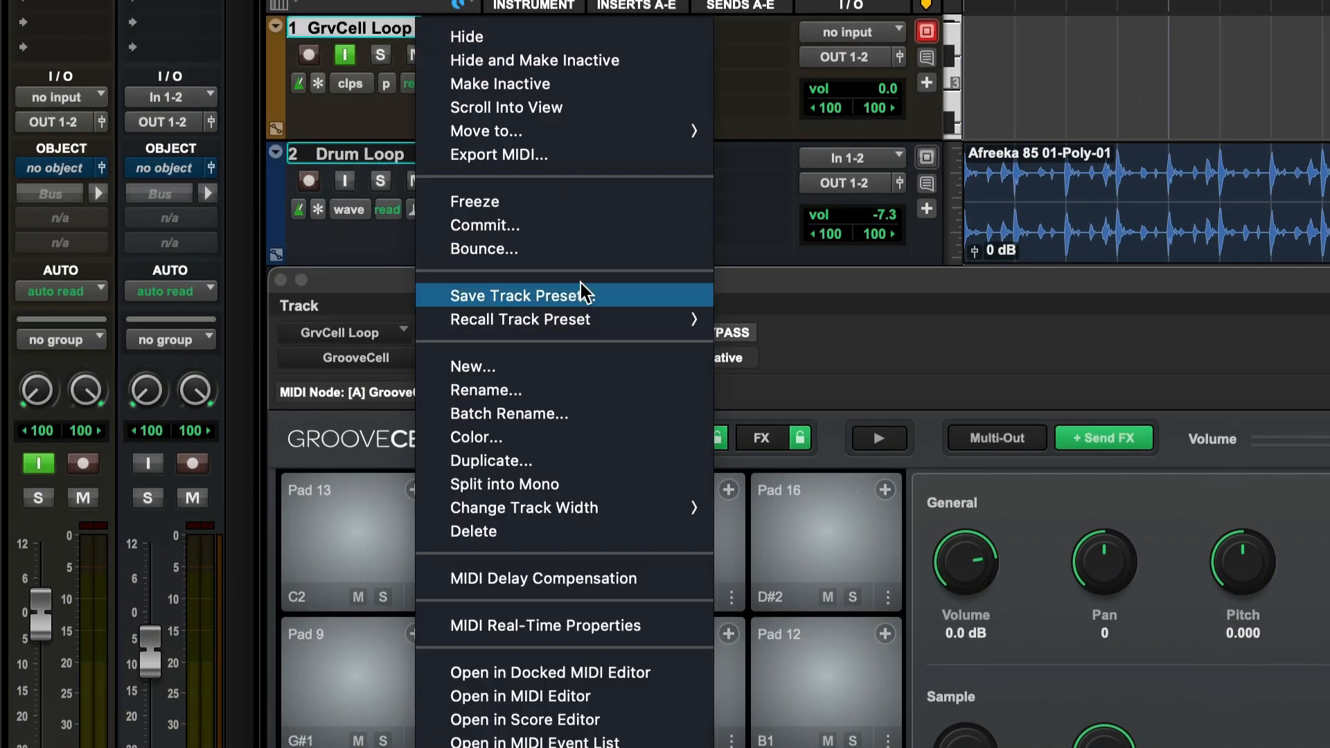